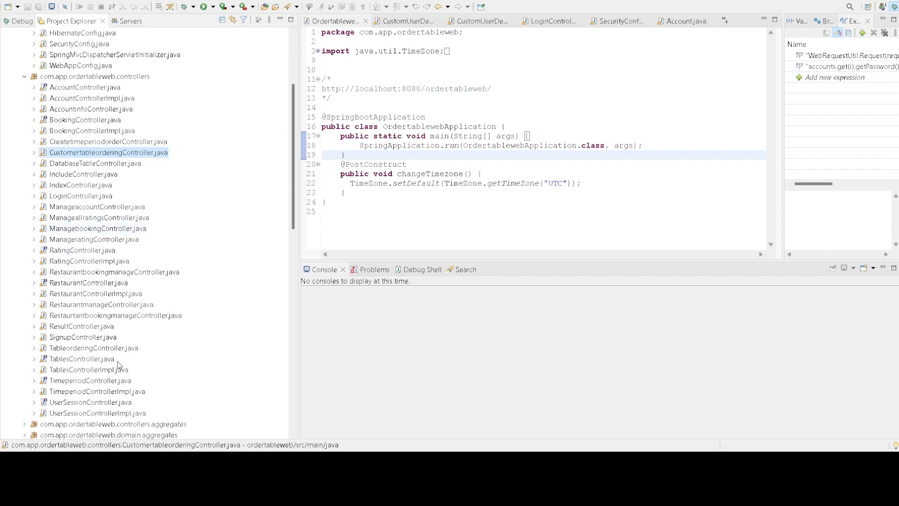
# Expand the domain.services package and bring up CustomUserDetails.java in the editor
pyautogui.click(93, 347)
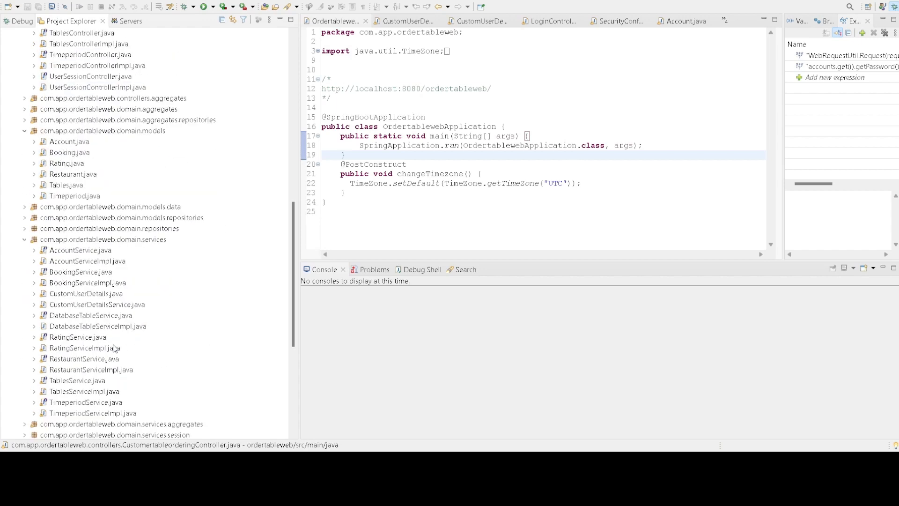
pyautogui.doubleClick(97, 271)
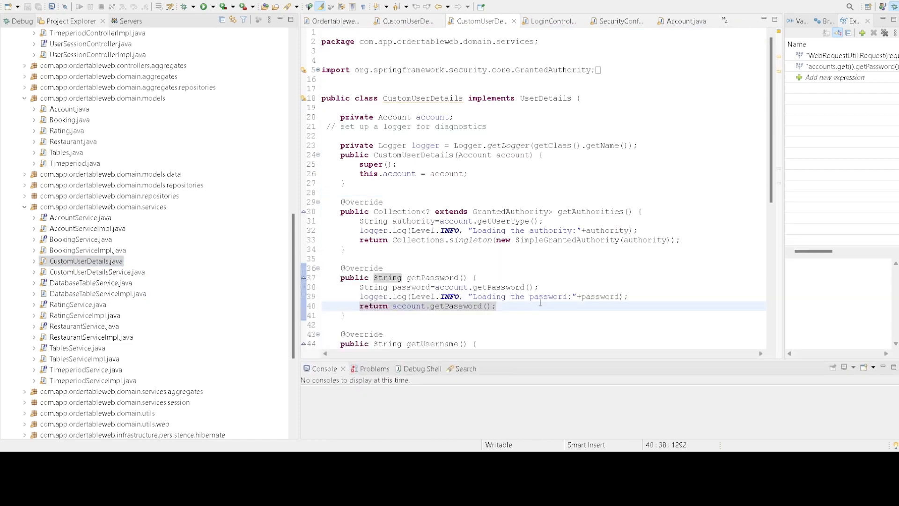
pyautogui.click(496, 306)
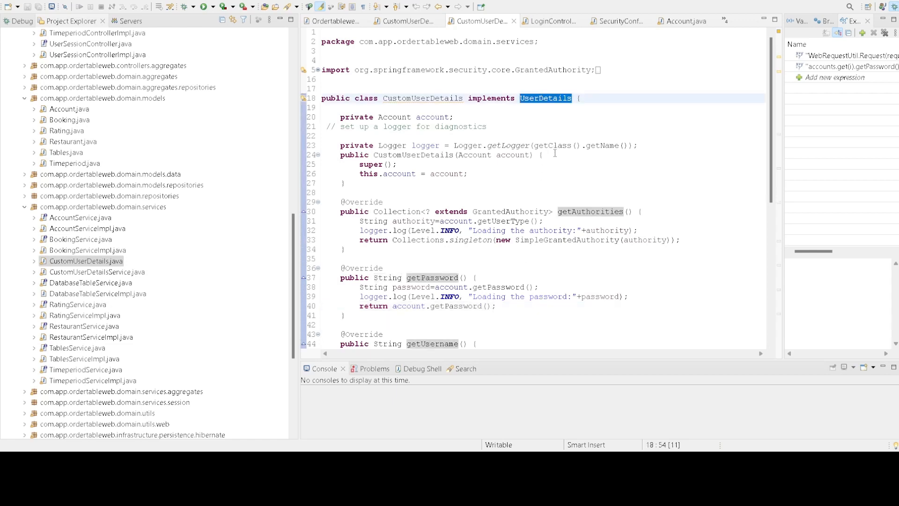
pyautogui.moveTo(451, 189)
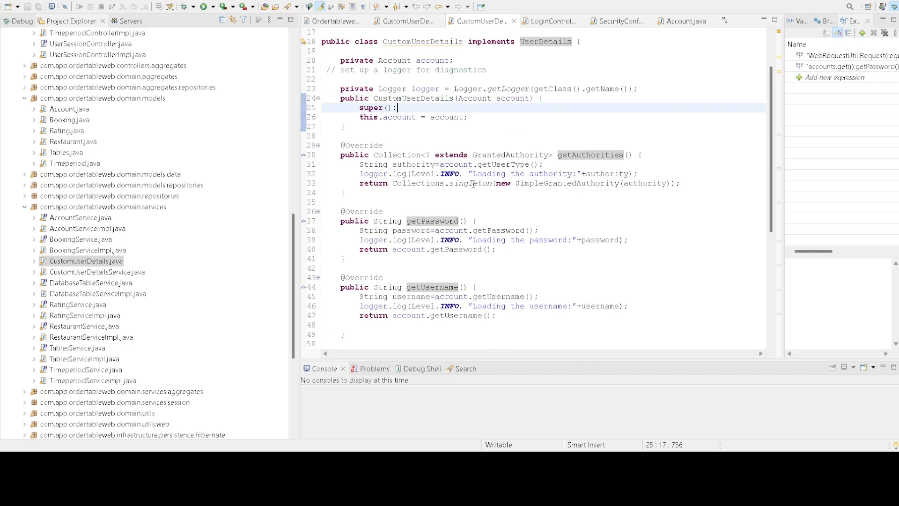
pyautogui.doubleClick(591, 155)
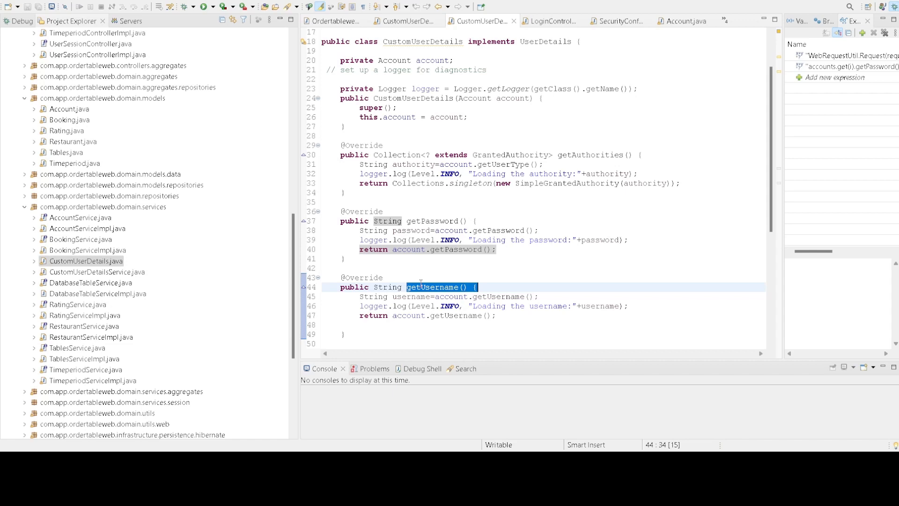
pyautogui.click(97, 271)
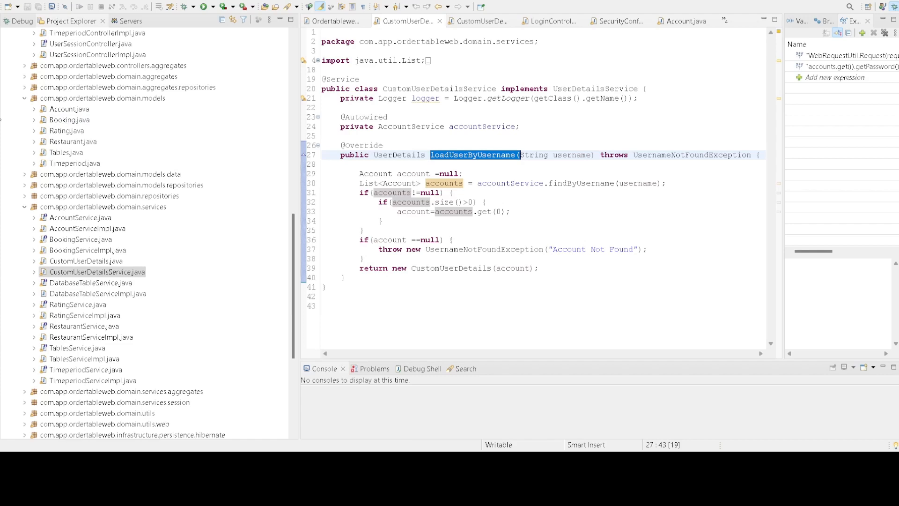
# Scroll through CustomUserDetailsService.java to review the loadUserByUsername method
pyautogui.scroll(-3)
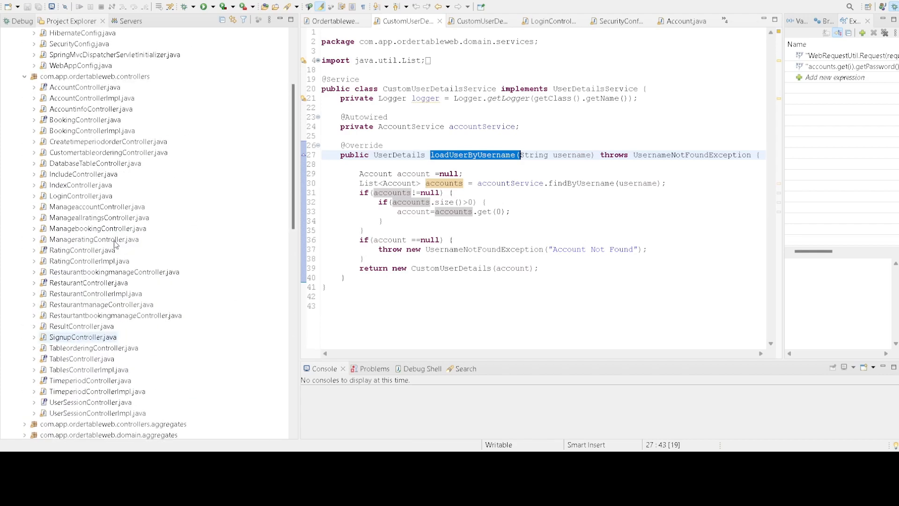
# Show SecurityConfig.java and highlight the SecurityFilterChain return type of the filter chain bean
pyautogui.click(550, 20)
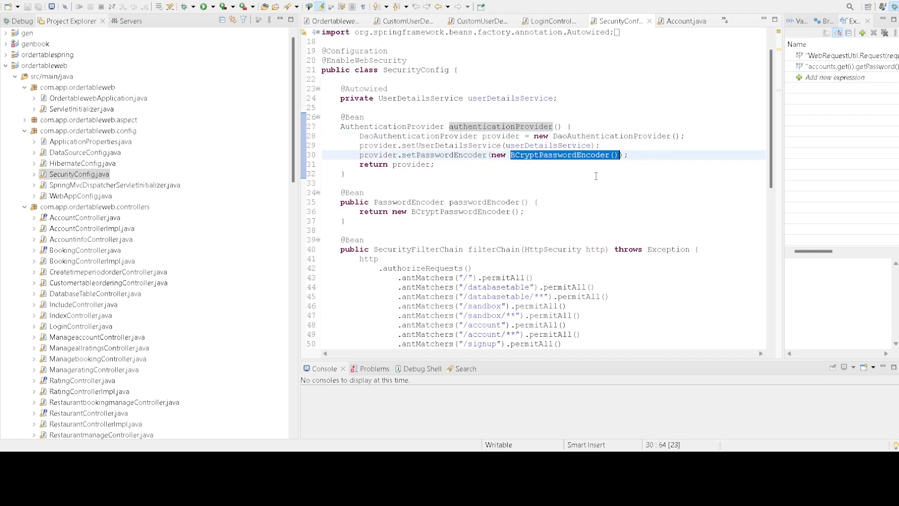
pyautogui.moveTo(411, 253)
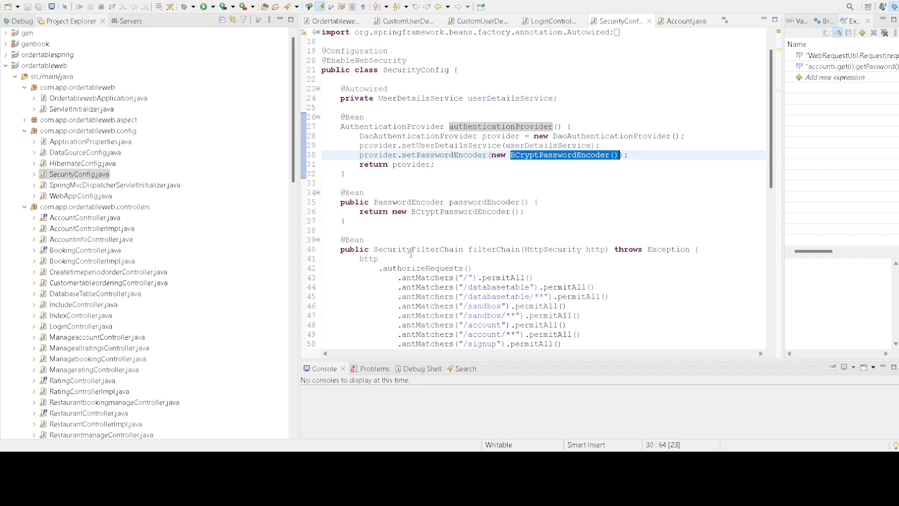
pyautogui.doubleClick(437, 249)
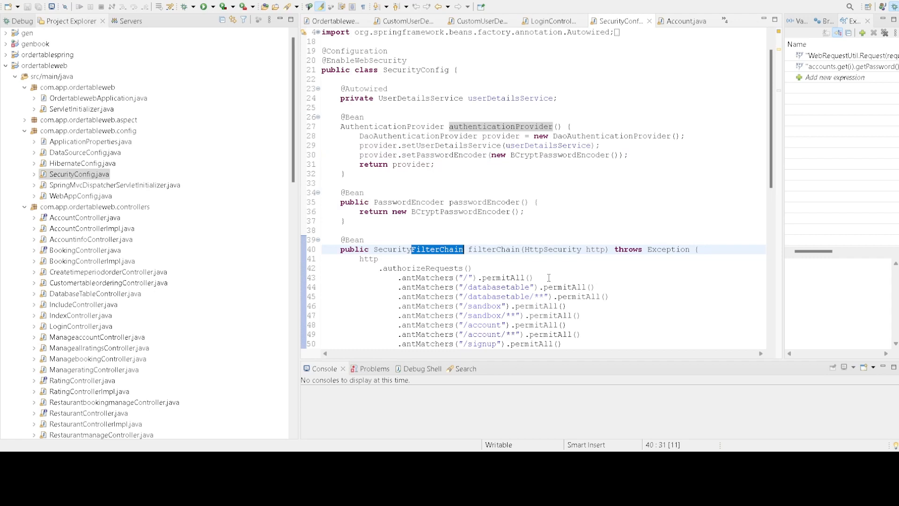
pyautogui.moveTo(554, 274)
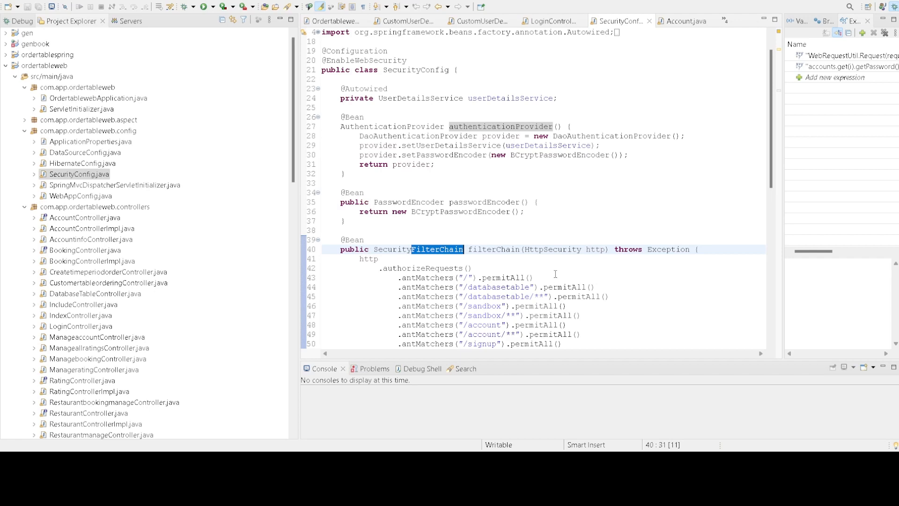
pyautogui.scroll(-3)
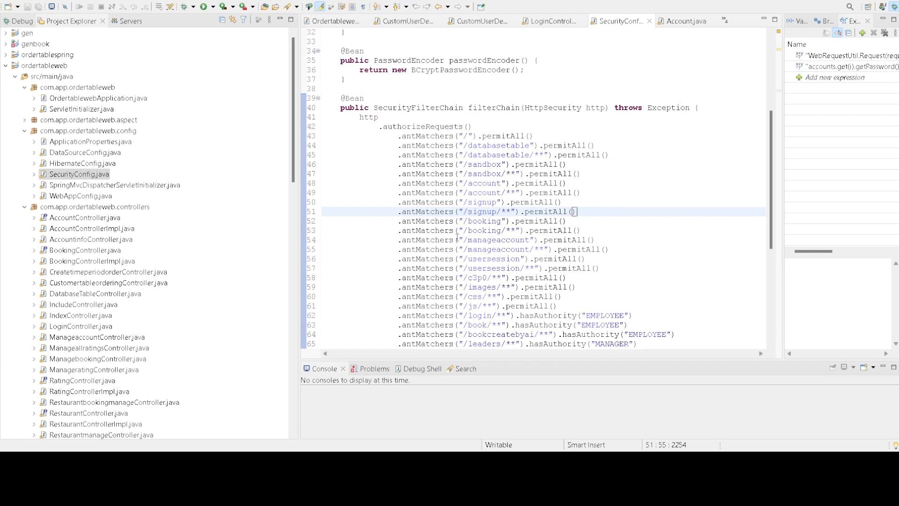
pyautogui.scroll(-3)
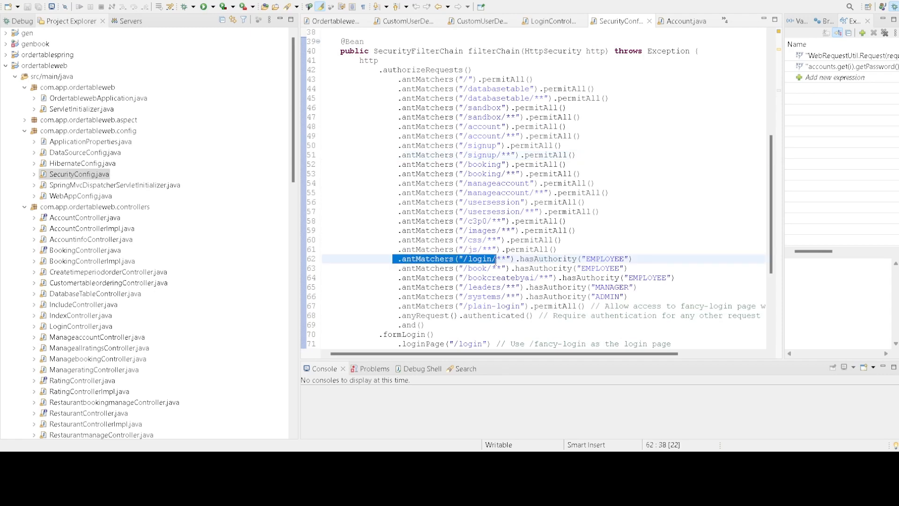
pyautogui.scroll(-3)
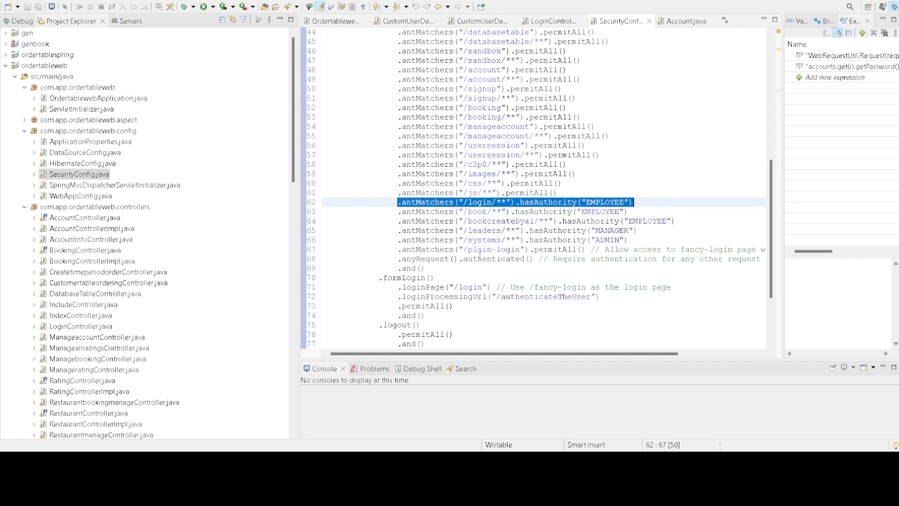
pyautogui.scroll(-3)
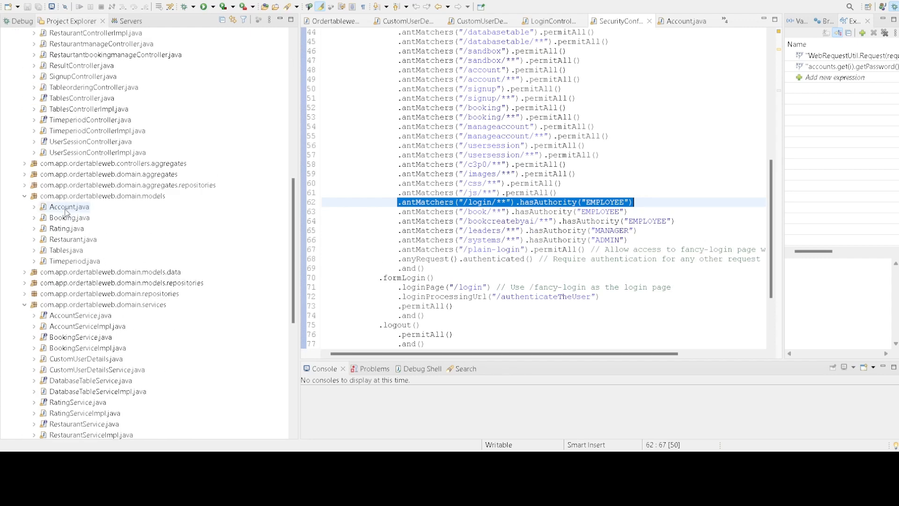
# Show the Account entity, then bring up AccountDaoImpl.java from the repositories package
pyautogui.click(685, 20)
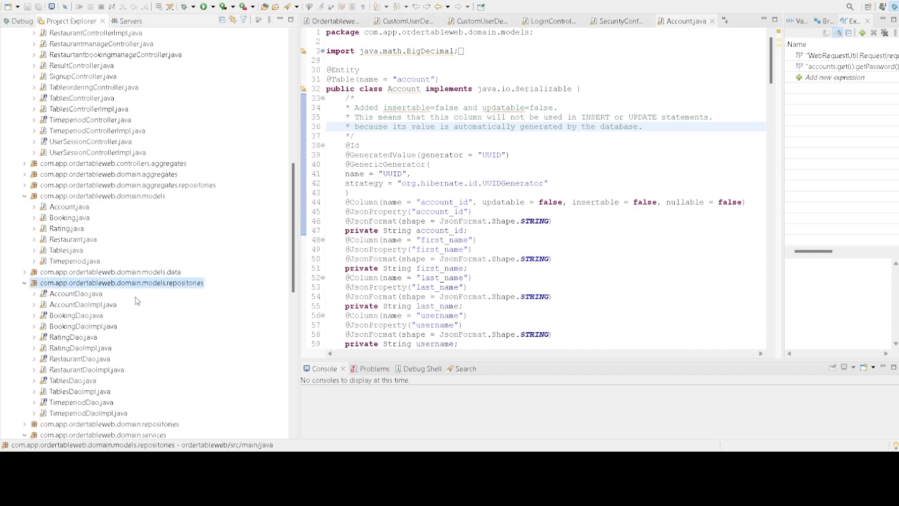
pyautogui.doubleClick(83, 303)
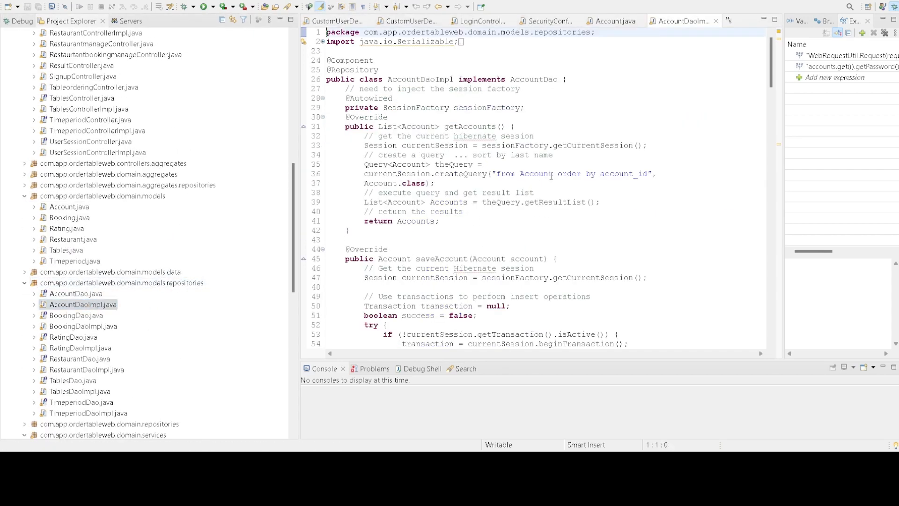
# Scroll through AccountDaoImpl's getAccounts and saveAccount methods before returning to Account.java
pyautogui.scroll(-3)
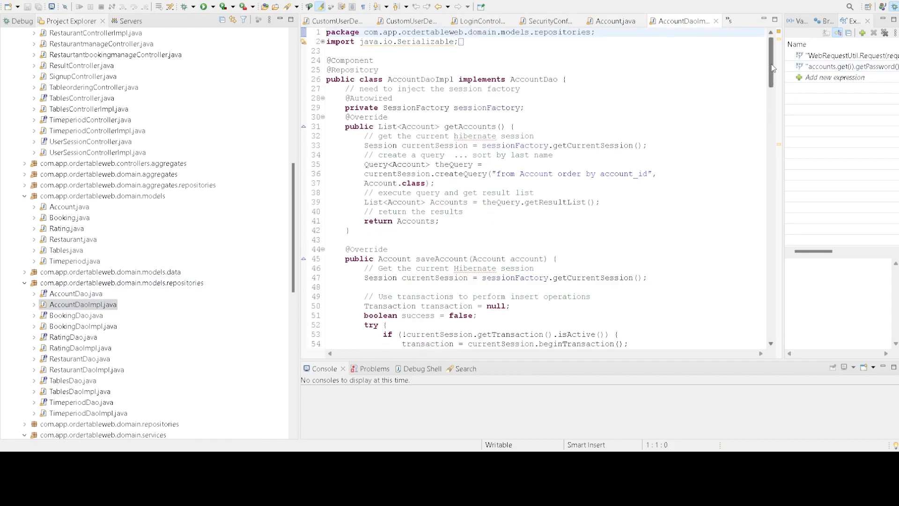
pyautogui.scroll(-3)
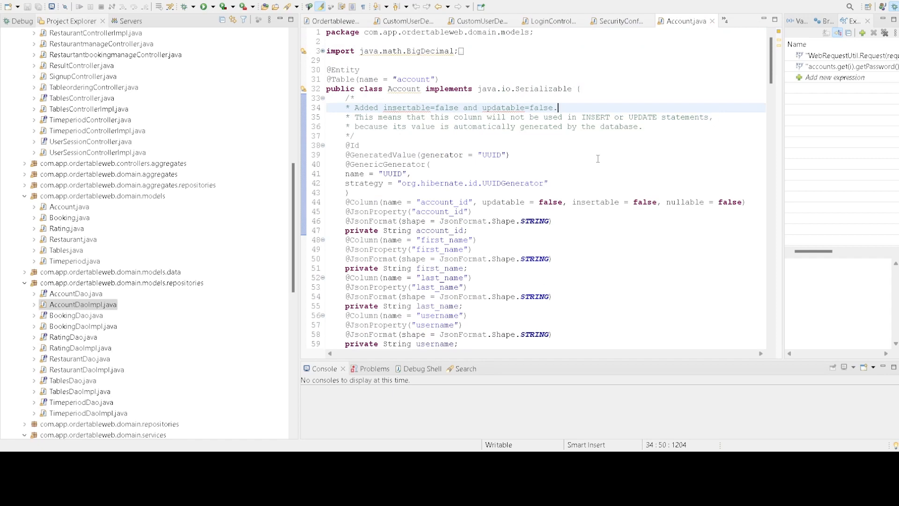
pyautogui.moveTo(585, 251)
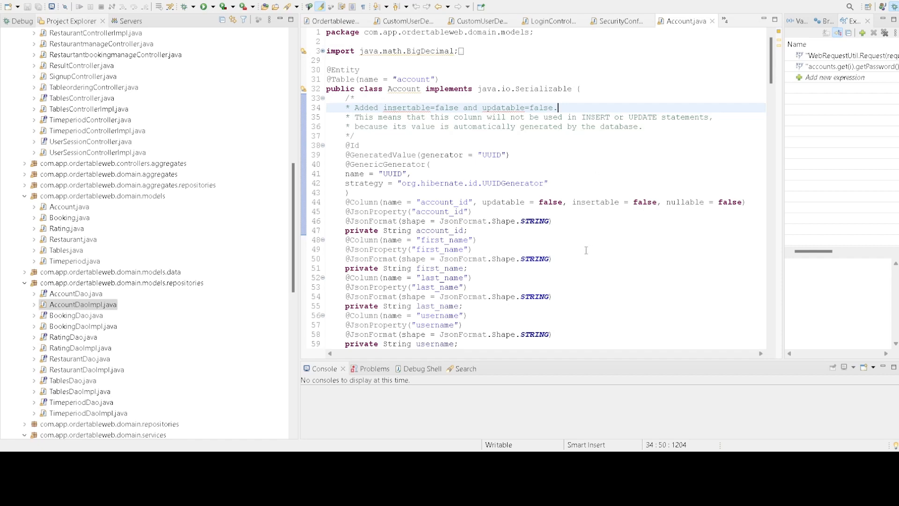
pyautogui.moveTo(572, 266)
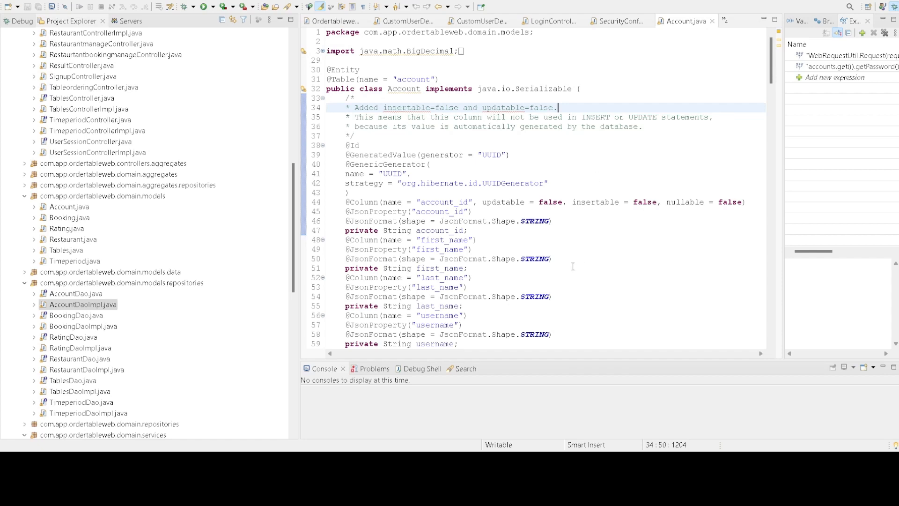
pyautogui.moveTo(533, 298)
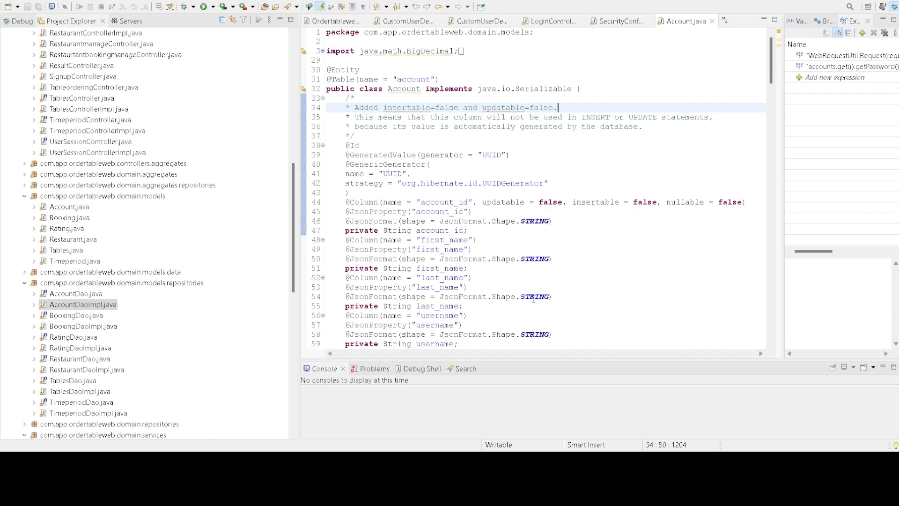
pyautogui.scroll(-3)
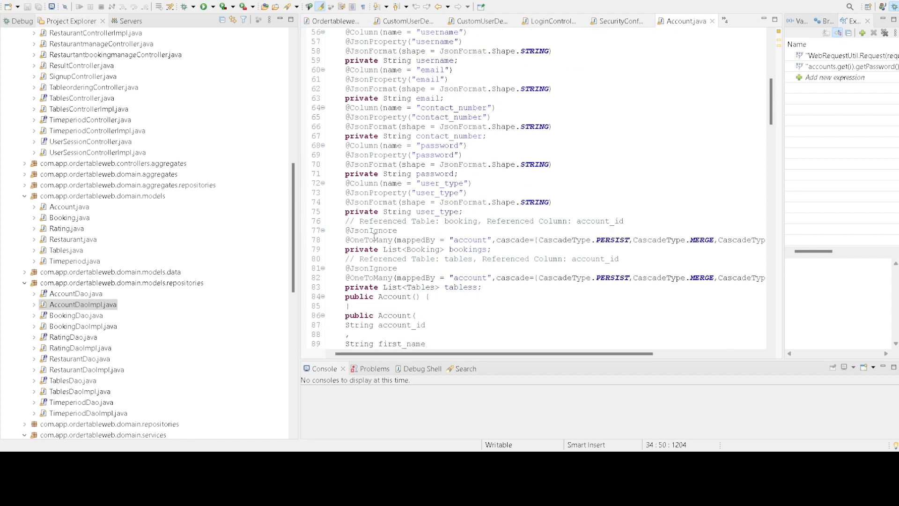
pyautogui.scroll(-3)
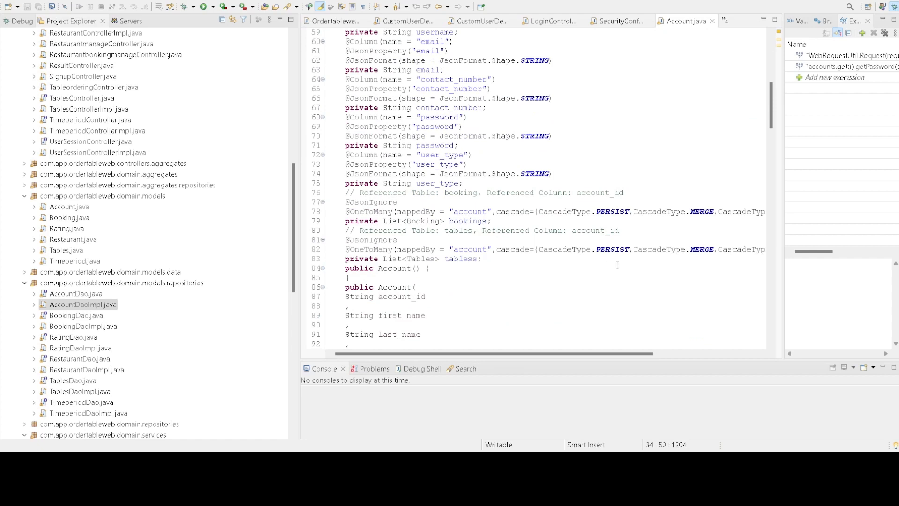
pyautogui.moveTo(453, 265)
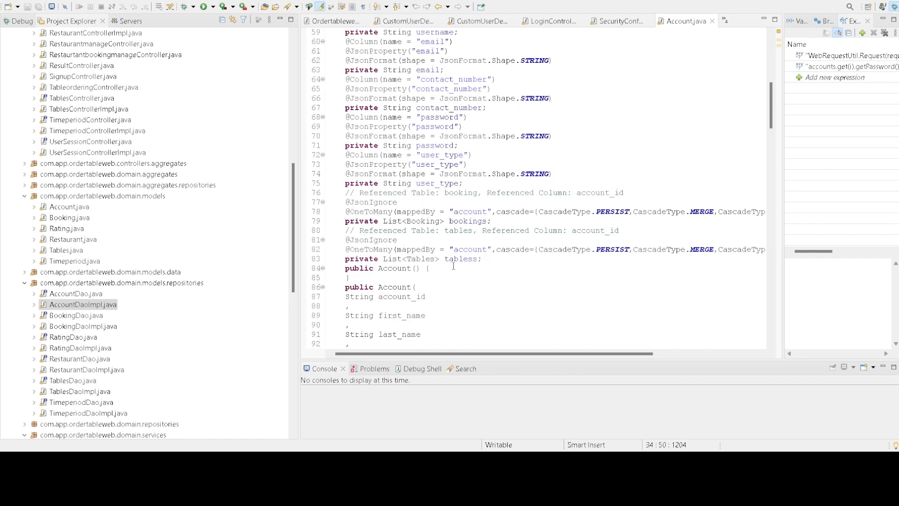